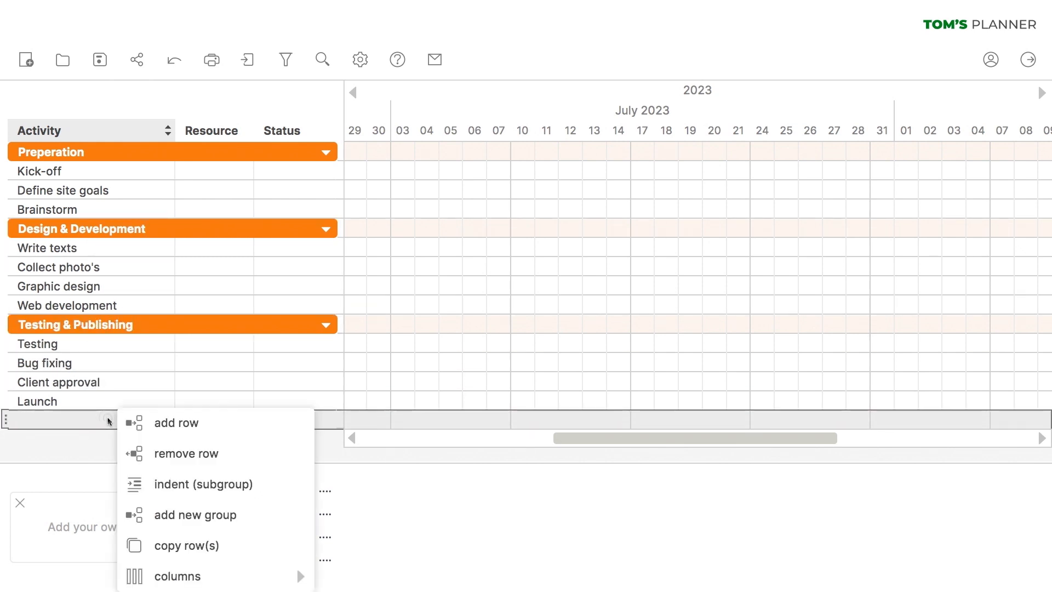
mouse_move(177, 521)
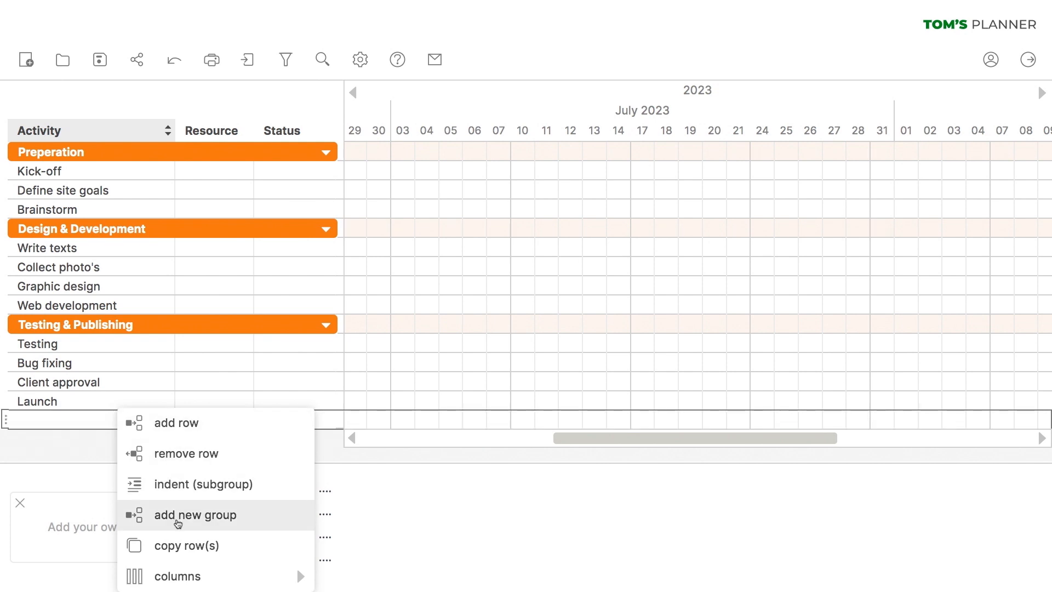
mouse_move(191, 463)
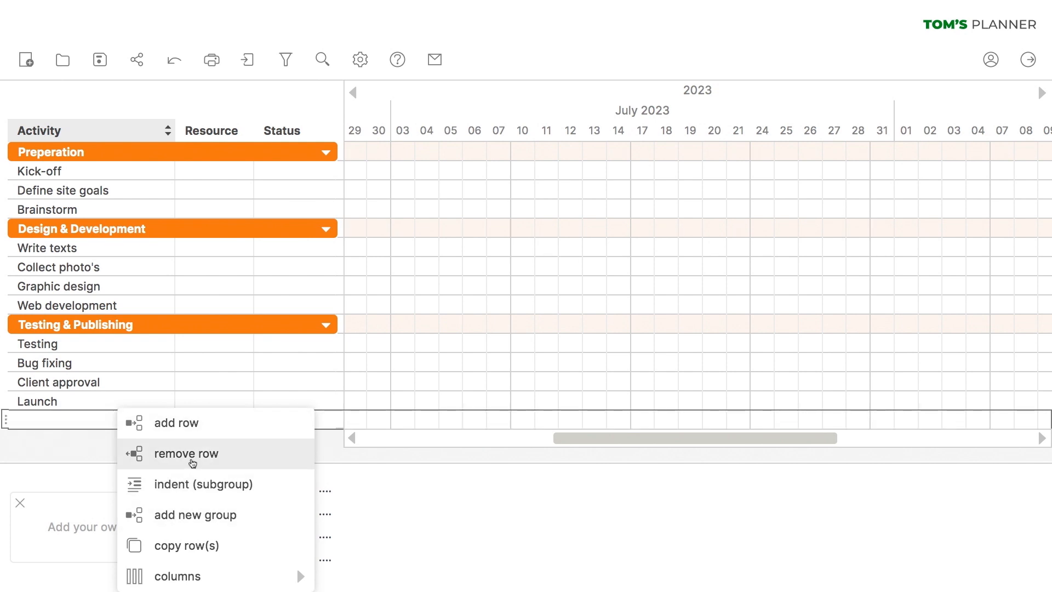
Step: Remove the empty row below Launch
left_click(186, 454)
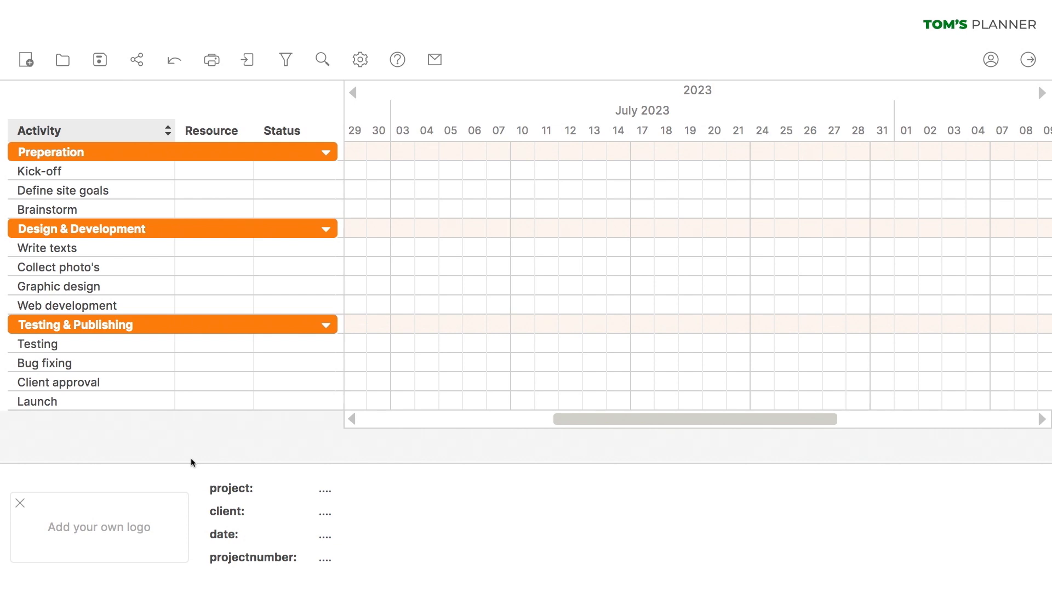
Step: Add a meeting icon to Kick-off on July 3
left_click(406, 173)
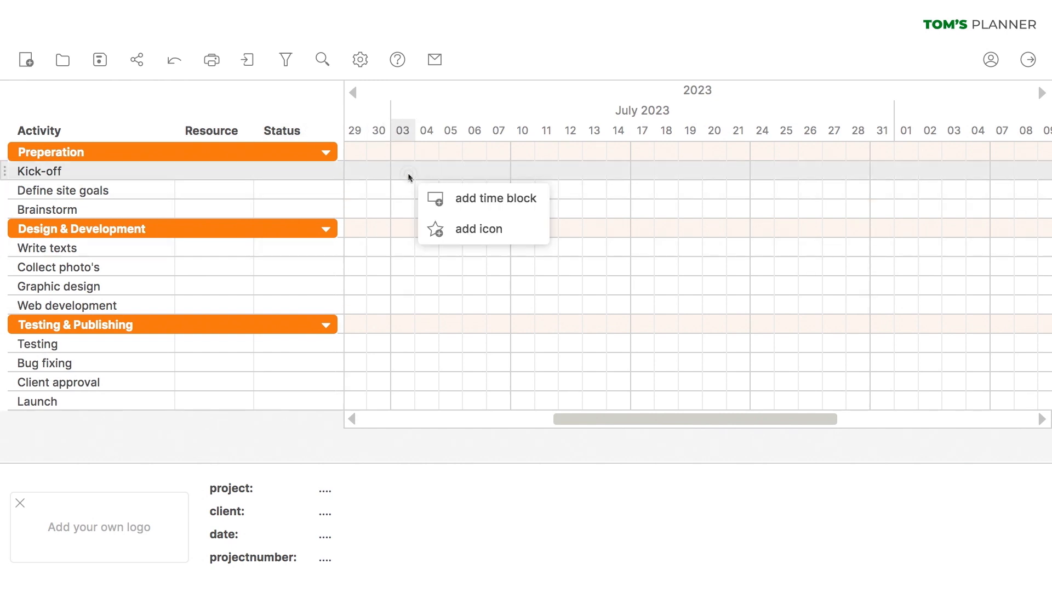
left_click(478, 229)
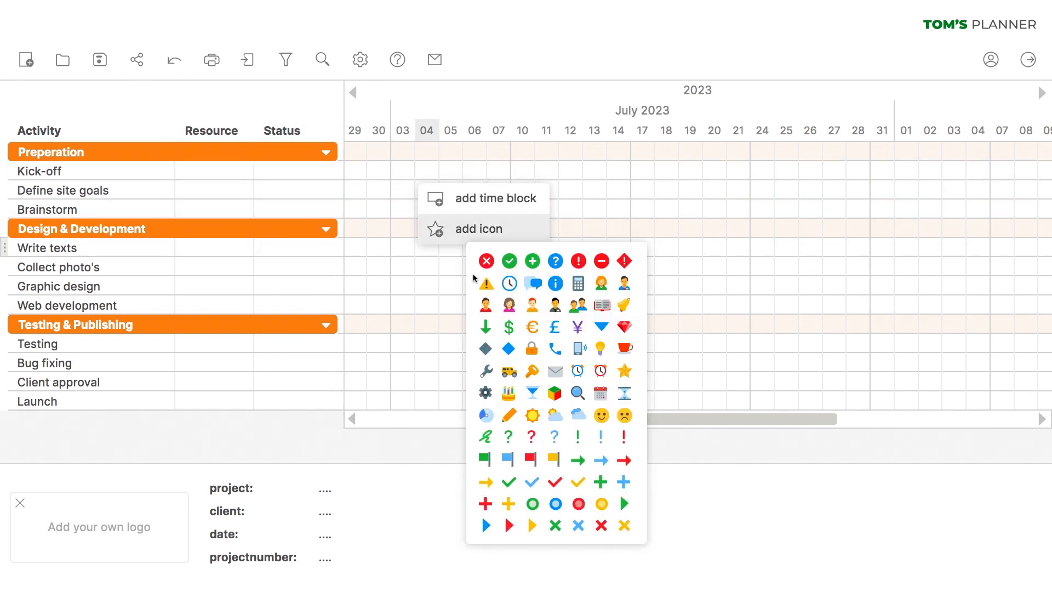
mouse_move(578, 327)
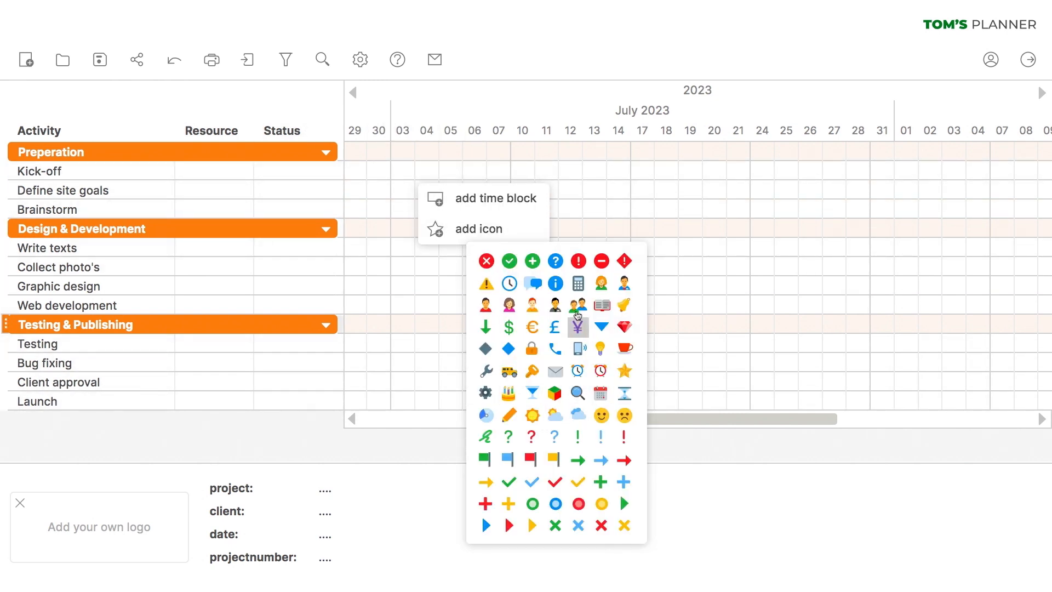
left_click(577, 305)
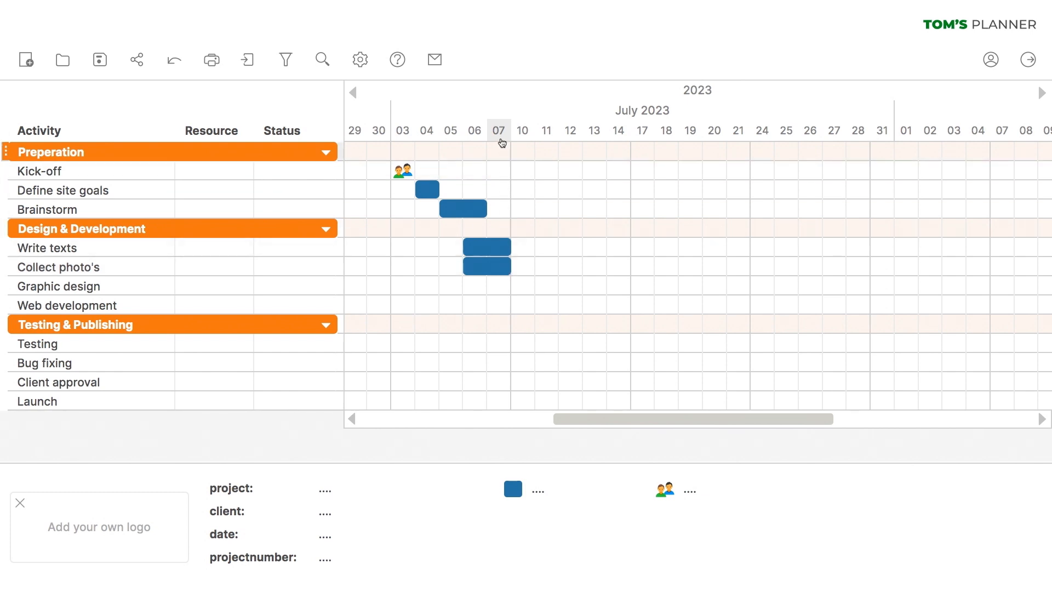
mouse_move(515, 288)
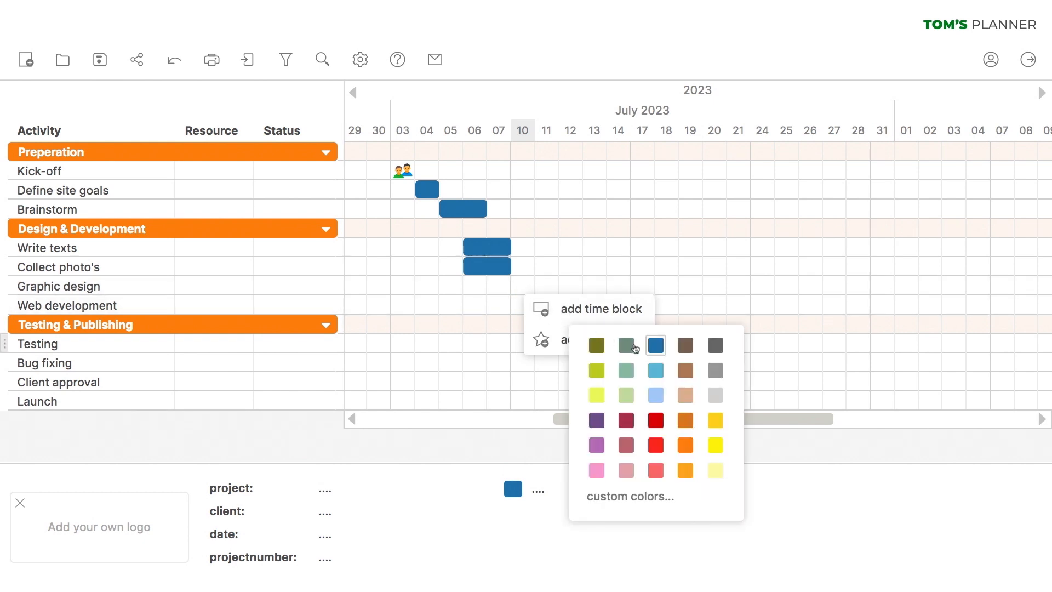
Step: Schedule Graphic design for 10–14 July and a yellow Web development block for 17–21 July
left_click_drag(510, 285, 627, 285)
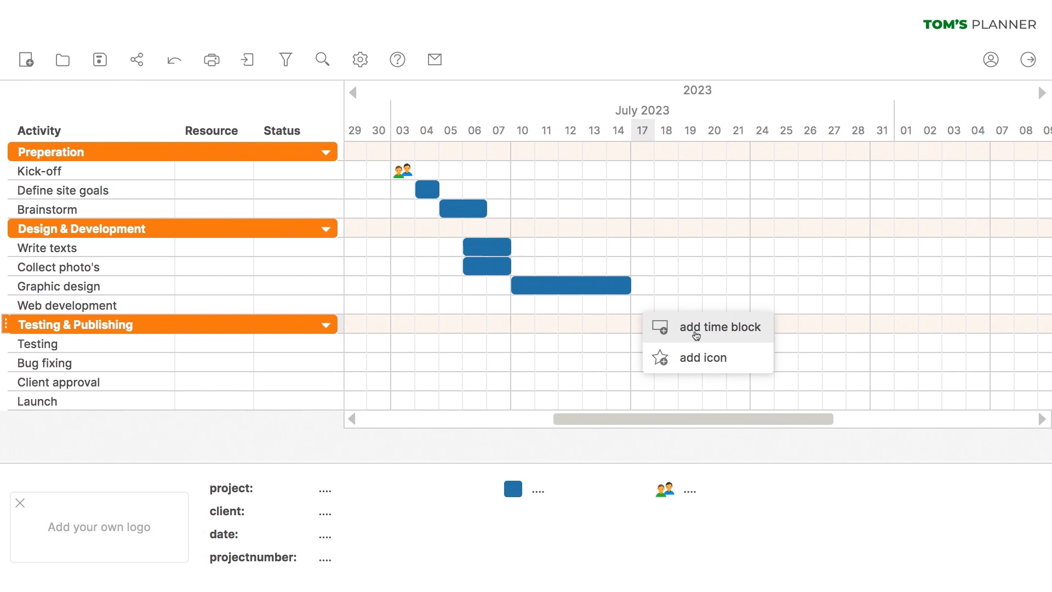
left_click(720, 327)
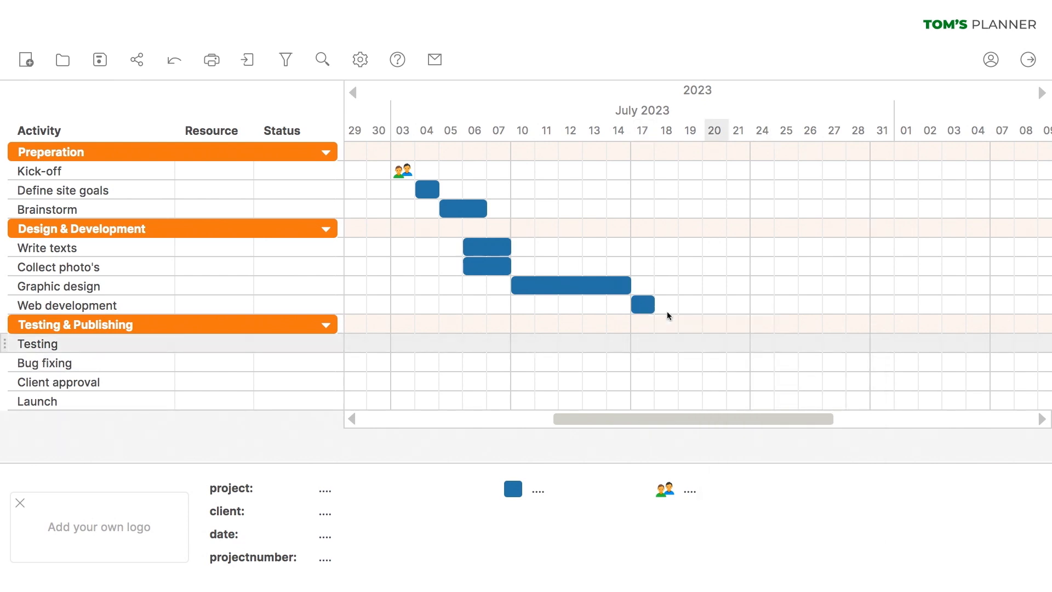
left_click_drag(642, 304, 745, 304)
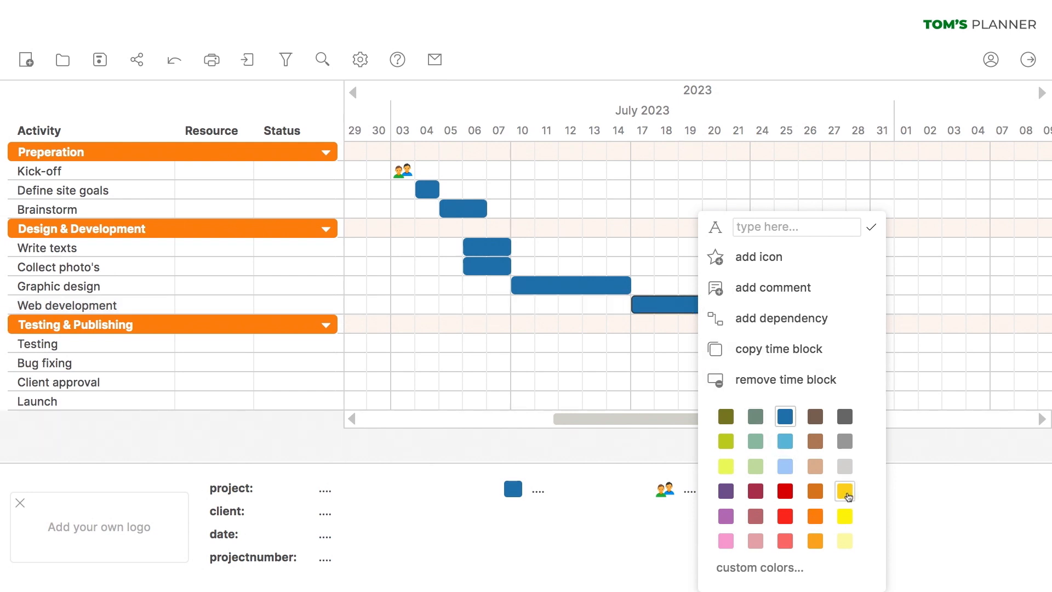
left_click(843, 491)
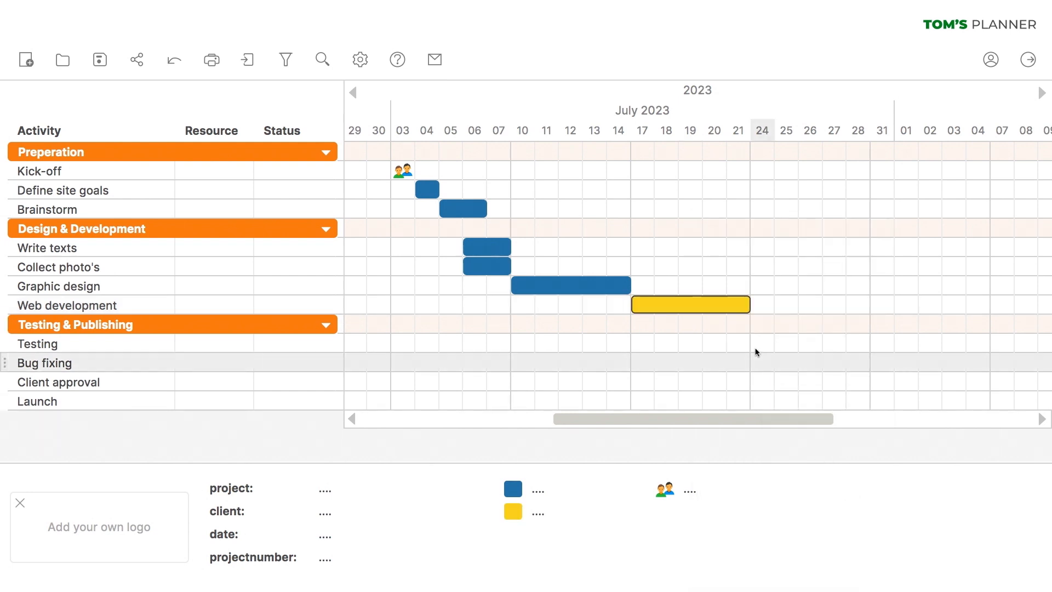
Step: Add a late-July testing time block and a cocktail party icon on Launch, July 28
right_click(689, 304)
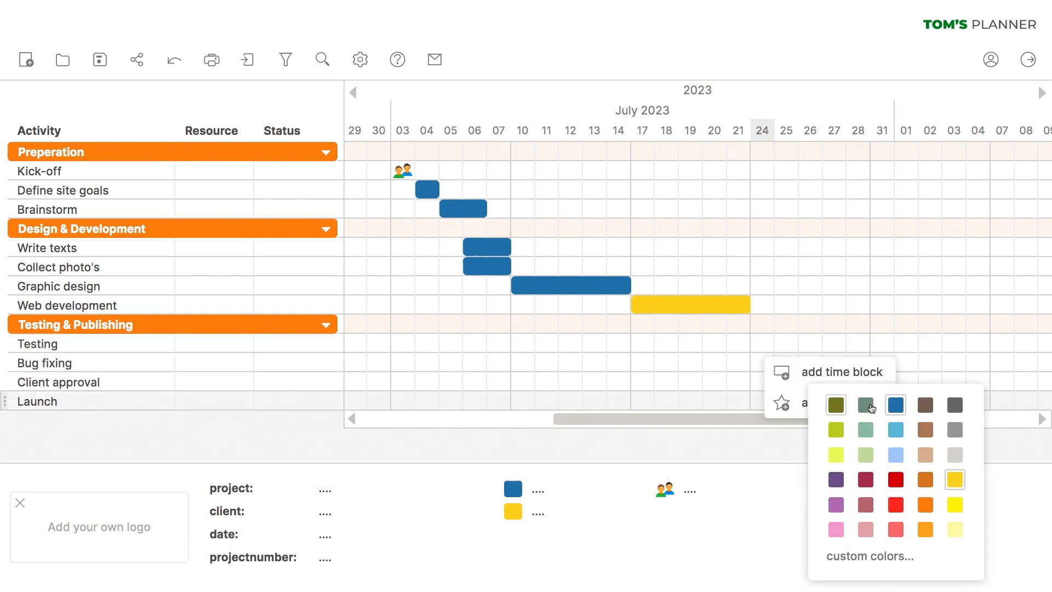
left_click(895, 404)
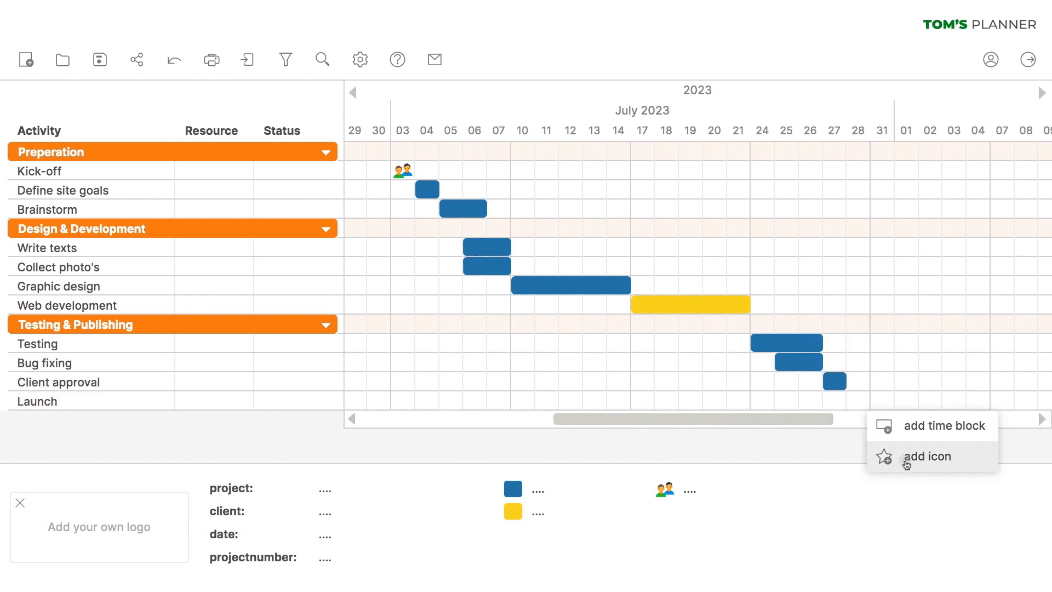
left_click(928, 456)
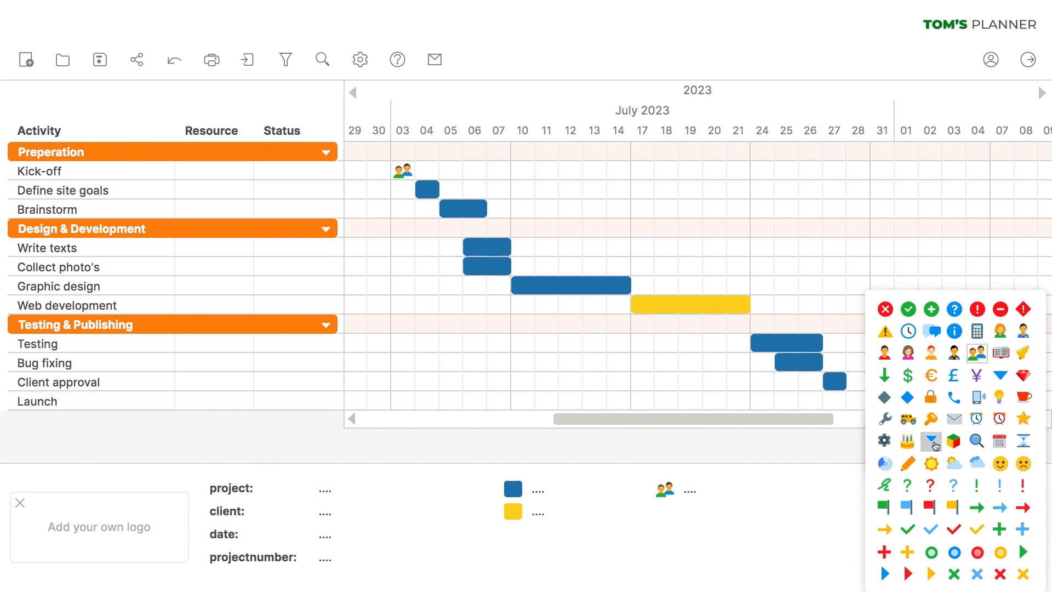
left_click(930, 439)
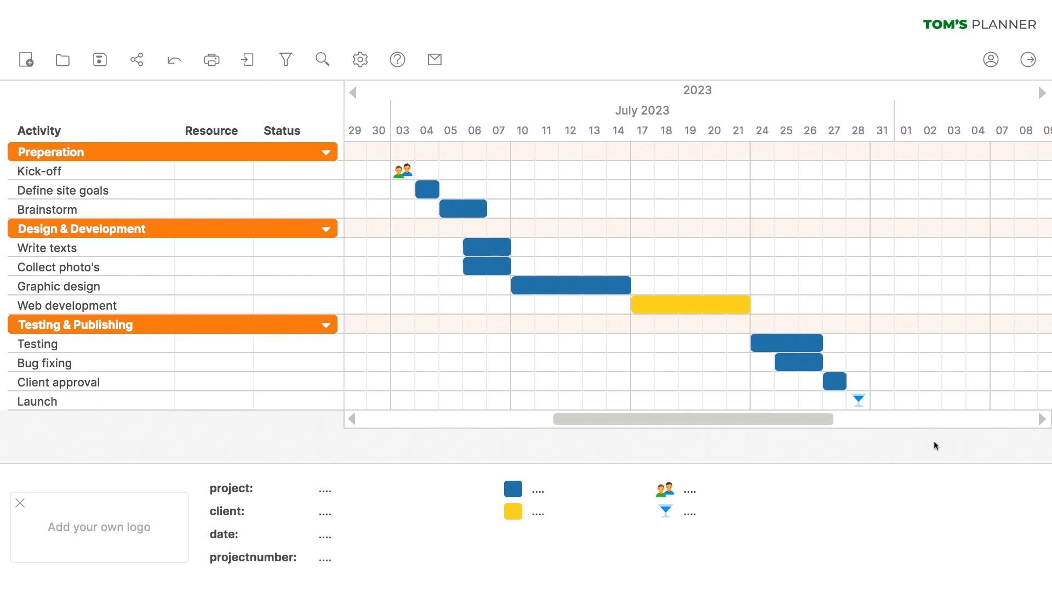
mouse_move(851, 484)
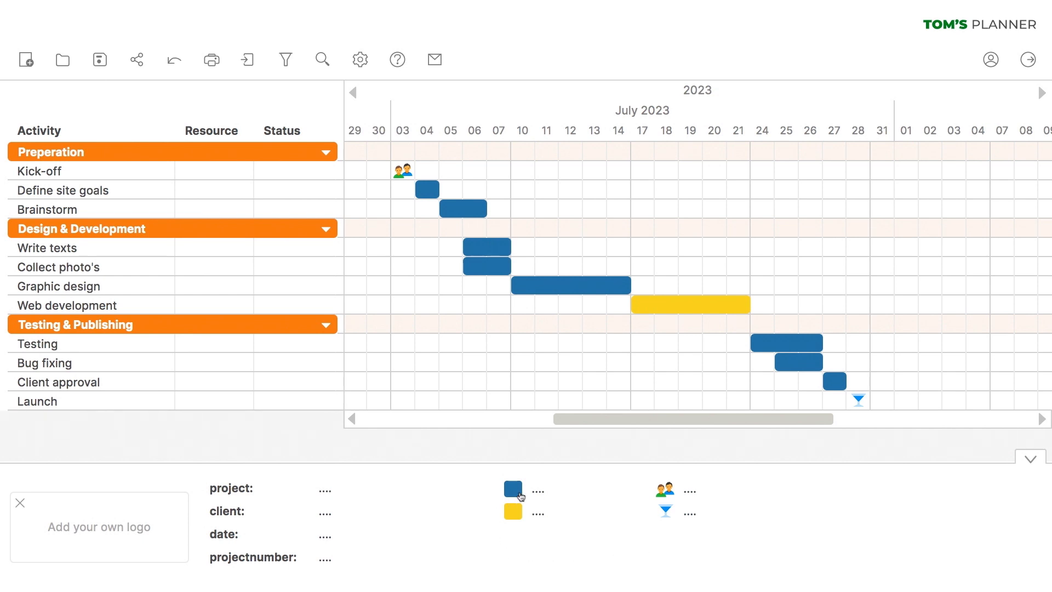
Step: Label legend entries Work to do, Development team and Party; name the project Company Website
type("Work to do")
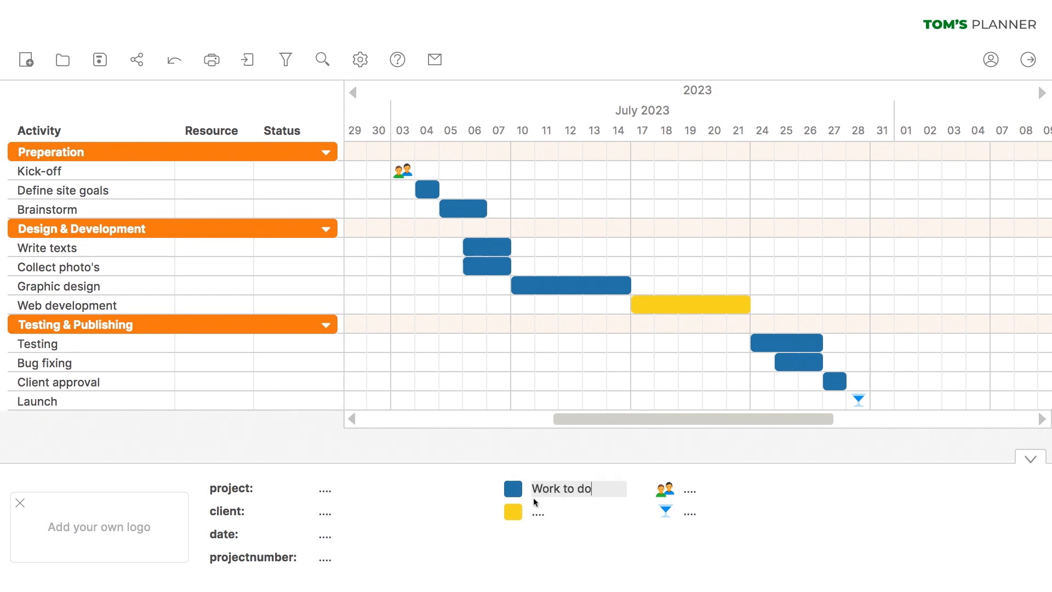
type("Development team")
left_click(730, 488)
type("Meeting")
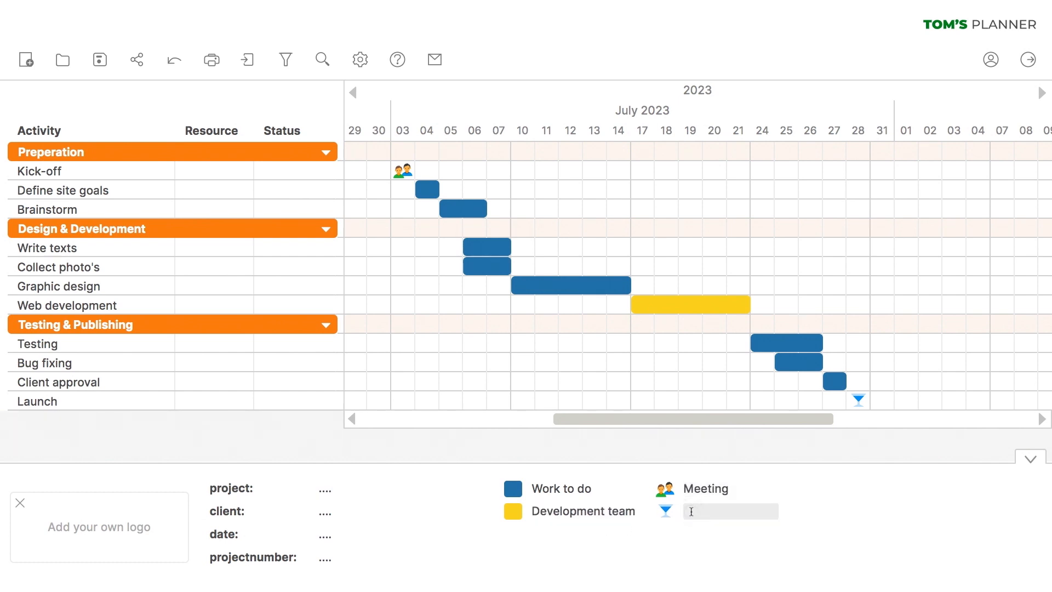
type("Party")
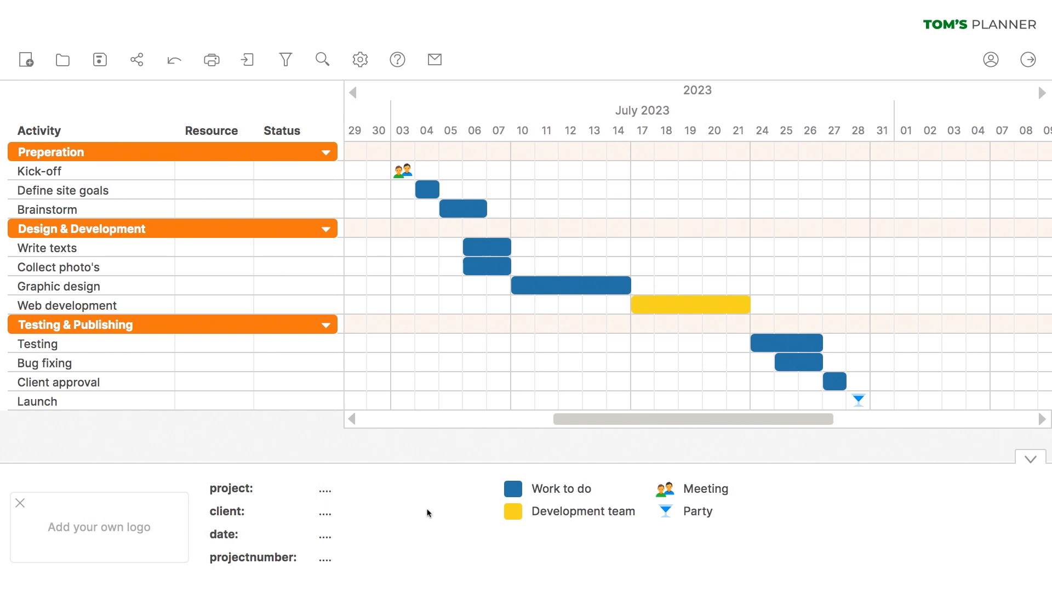
type("Company Website")
type("Client X")
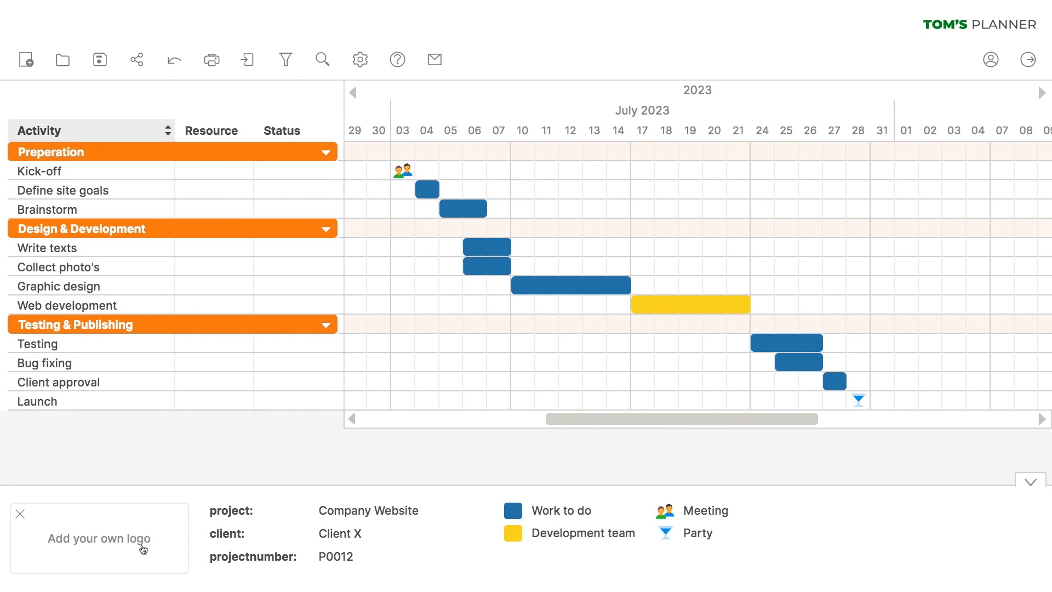
mouse_move(214, 178)
type("in pr")
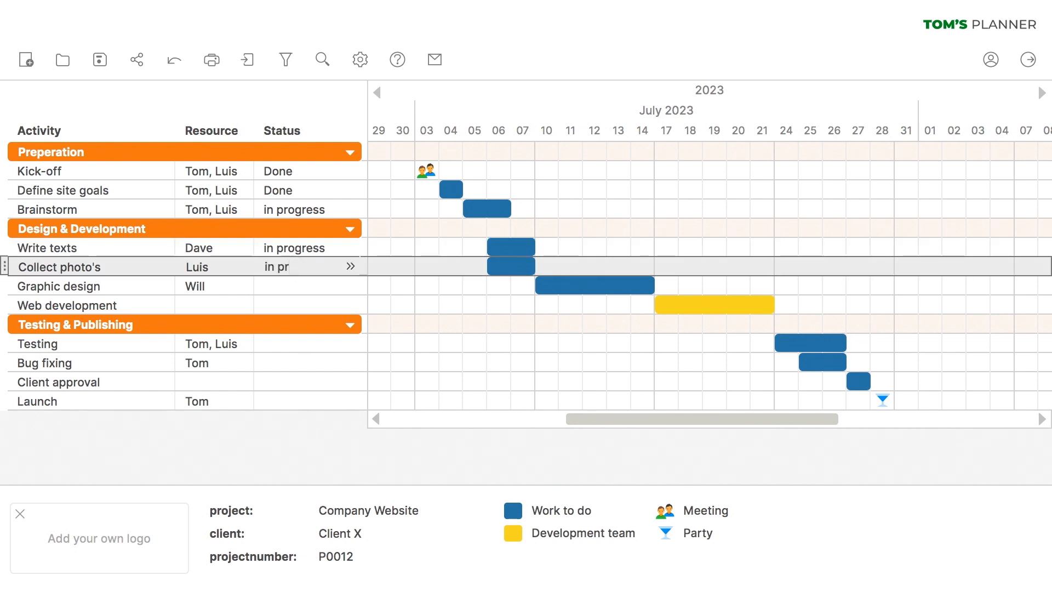
Step: Colour the Collect photo's block red and extend it to 12 July
left_click(501, 267)
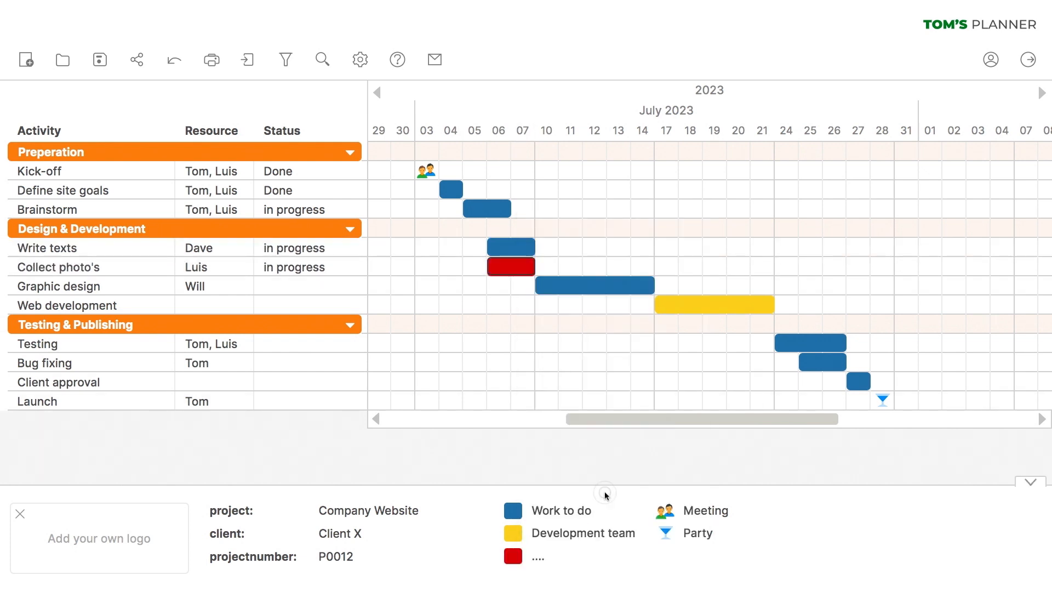
left_click_drag(532, 267, 605, 266)
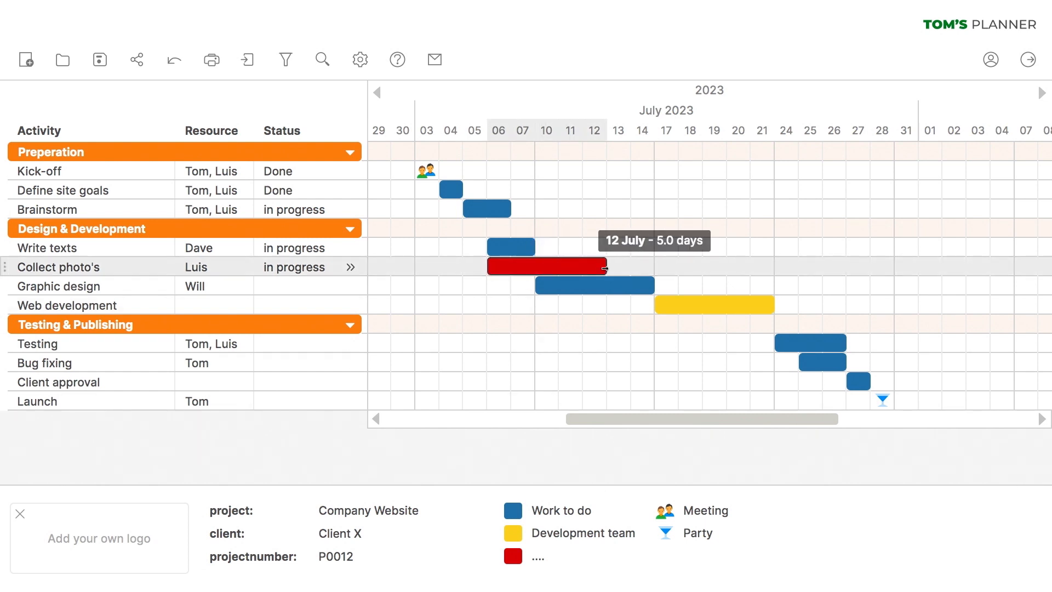